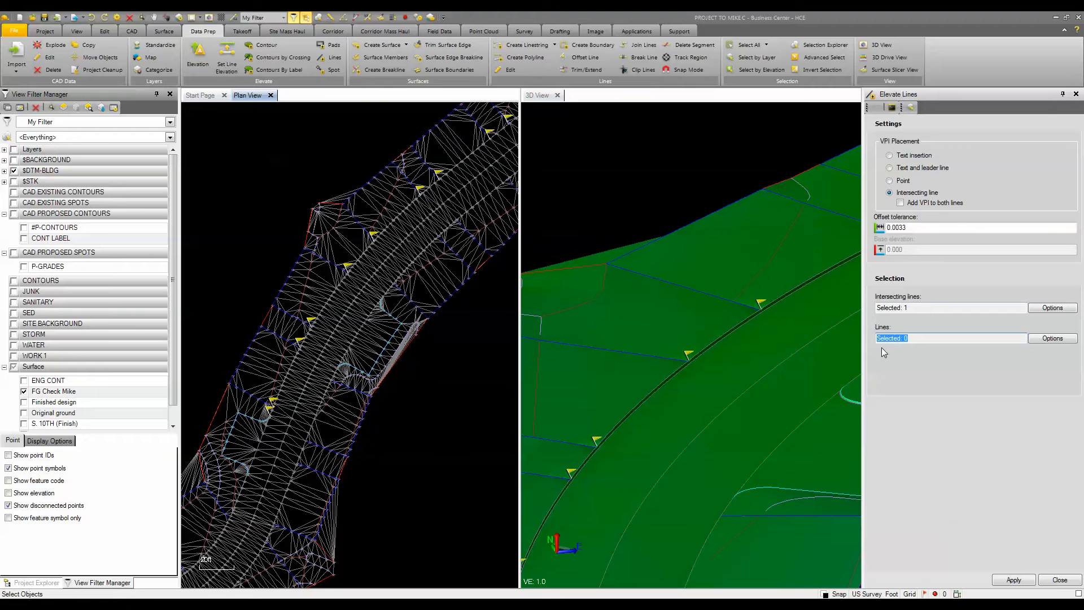
mouse_move(928, 369)
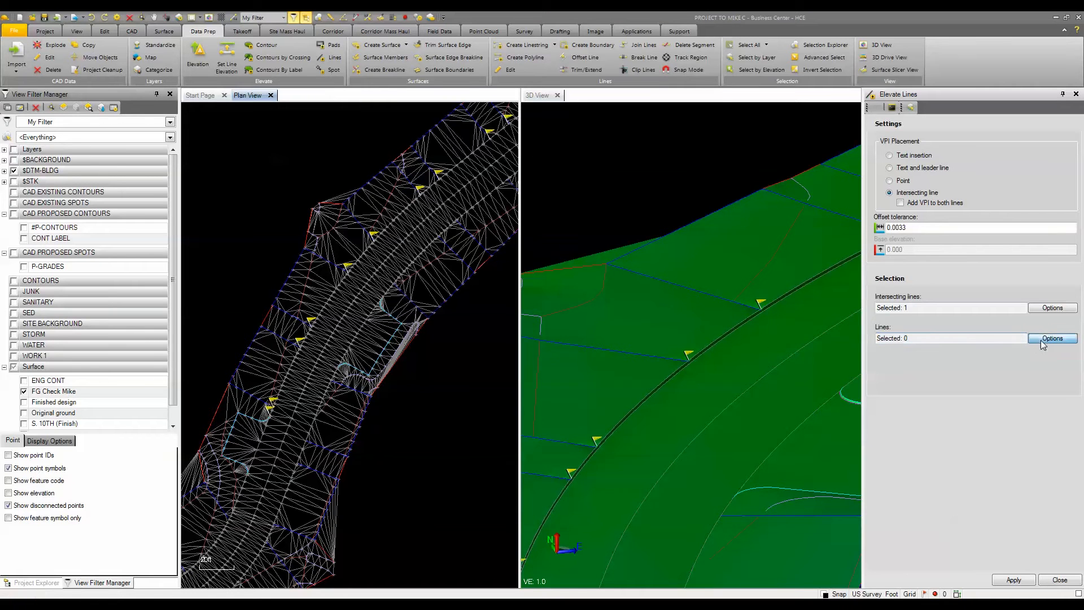
Select the 62 driveway lines to elevate by choosing their layer in Elevate Lines.
left_click(1052, 338)
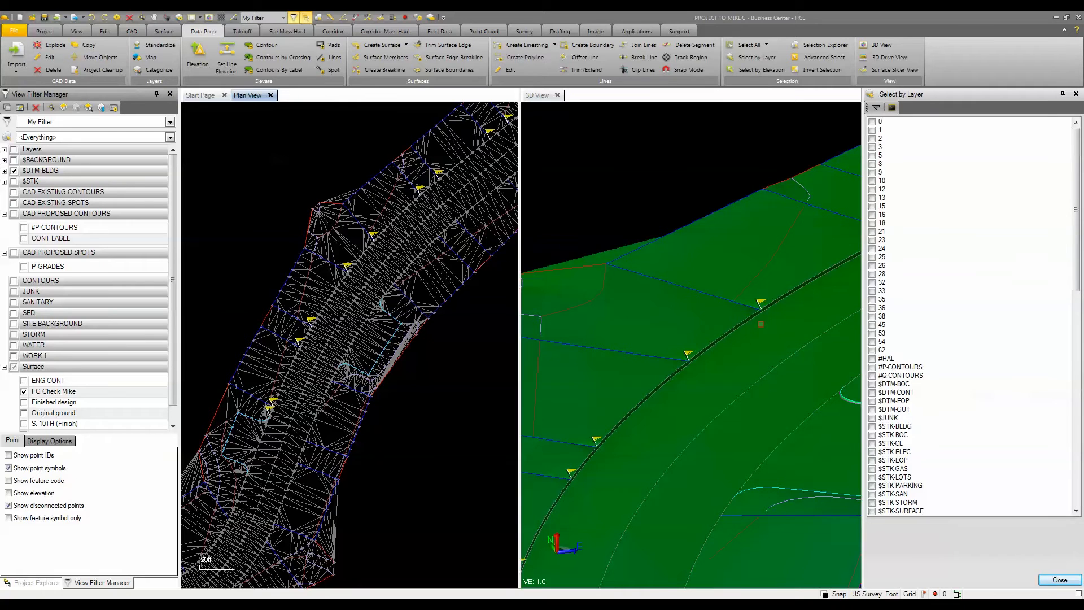
left_click(873, 400)
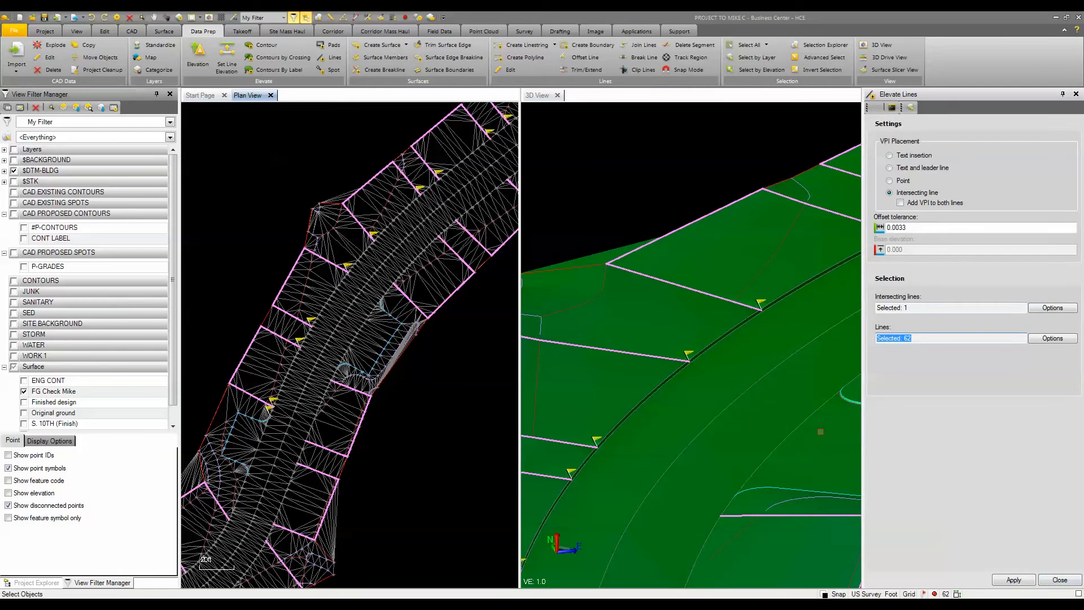
mouse_move(448, 374)
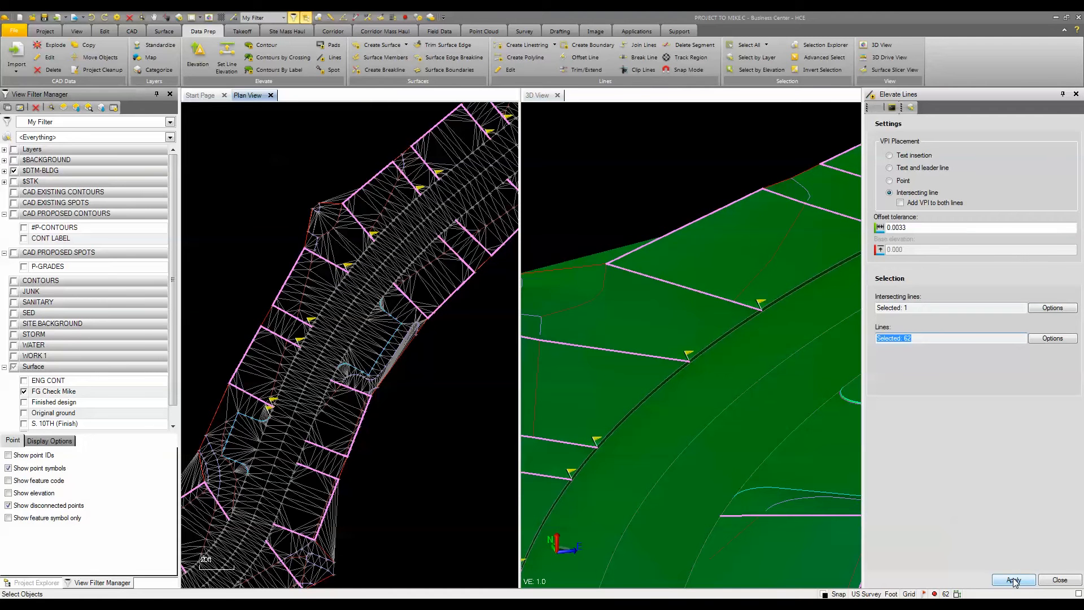
Apply Elevate Lines so the driveway lines meet the intersecting road line.
left_click(1014, 579)
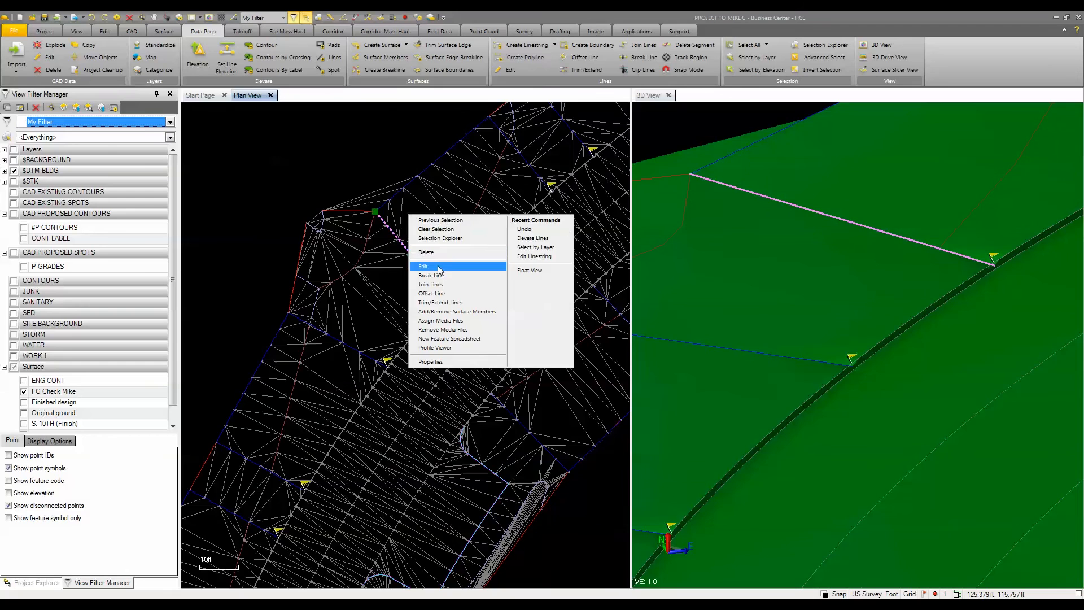
Check the driveway linestring's end point reads 950.835 in Edit Linestring, then close it.
left_click(423, 267)
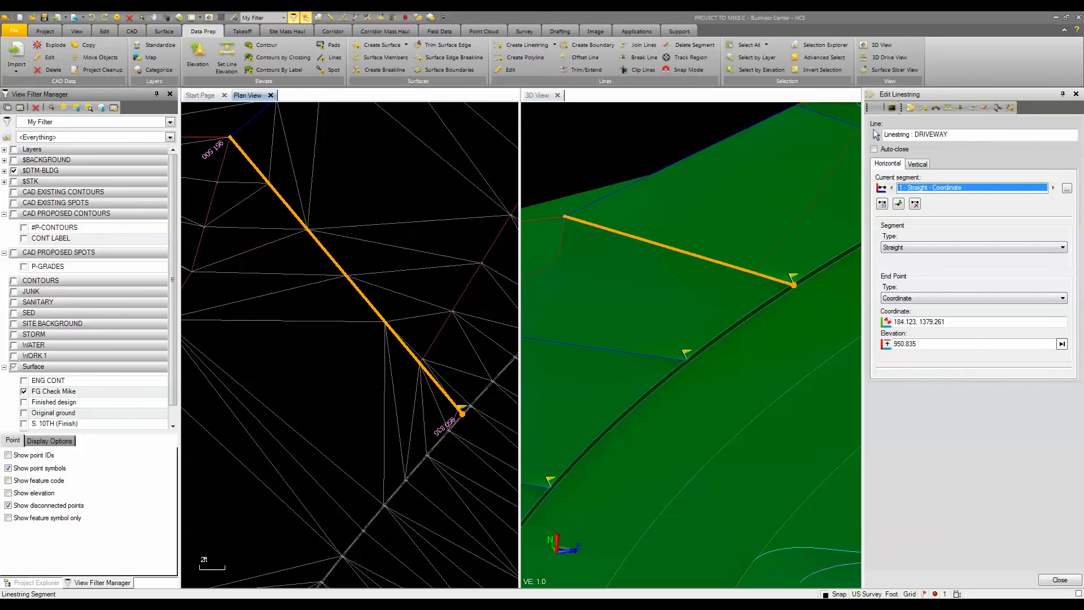
left_click(1059, 579)
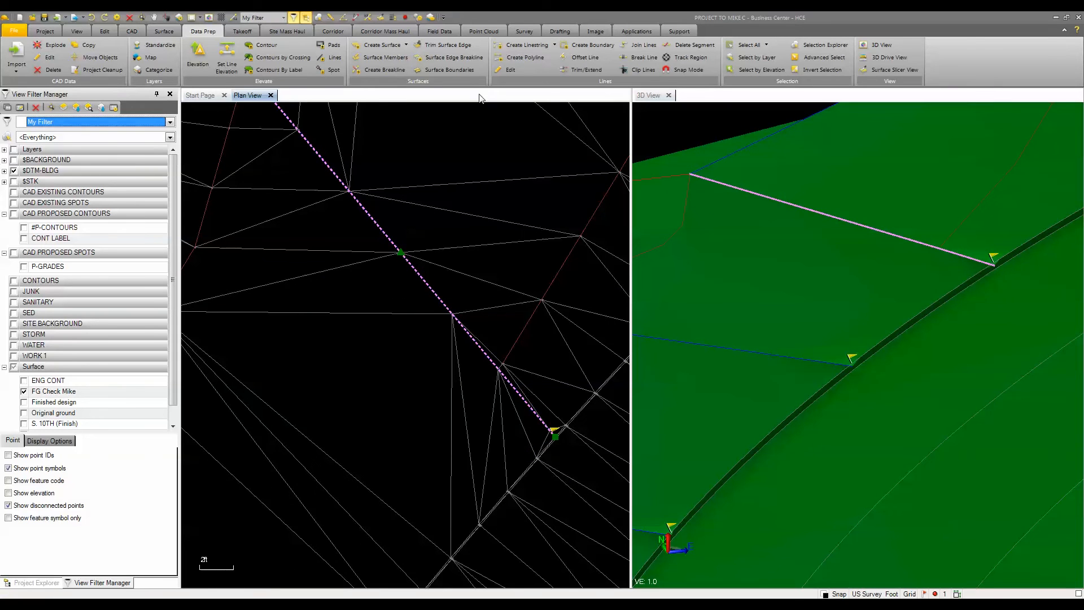
mouse_move(334, 57)
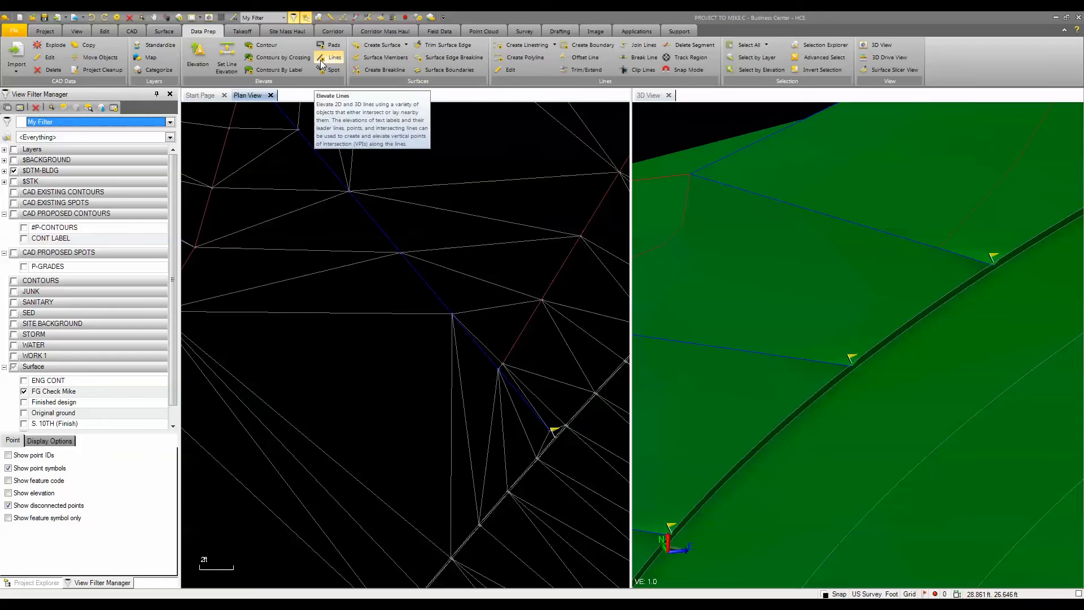
Re-run Elevate Lines on the 62 driveway lines by layer, elevating 10 at intersections.
left_click(334, 57)
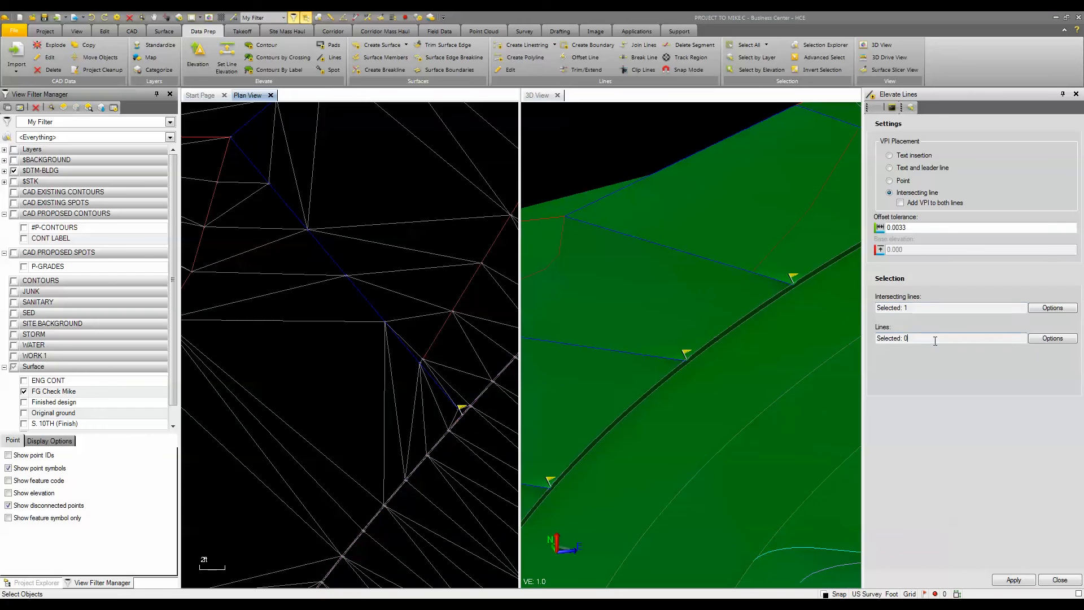
left_click(1051, 338)
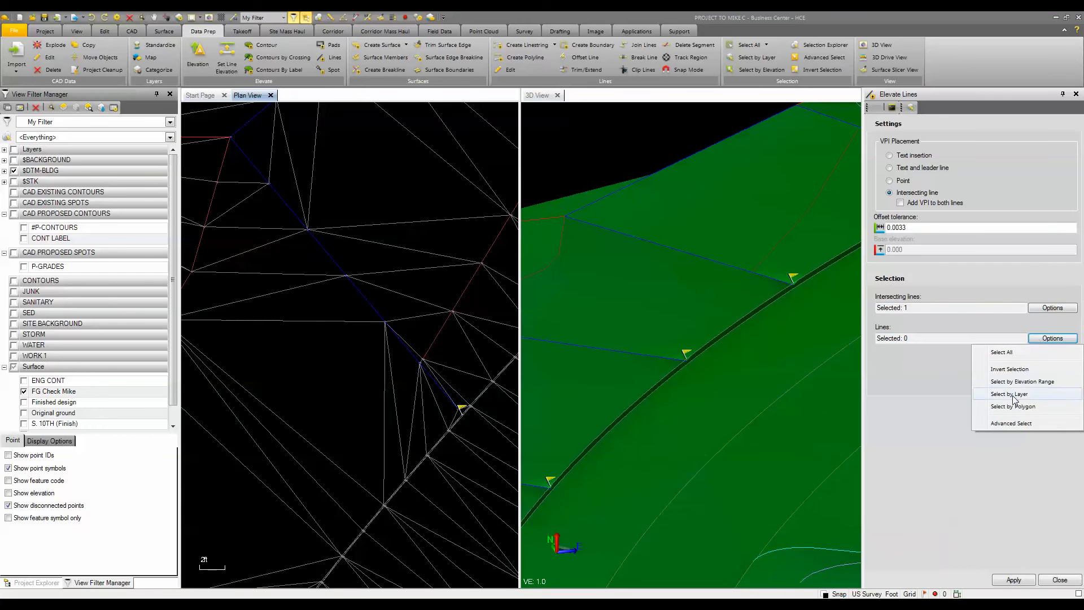
left_click(1008, 393)
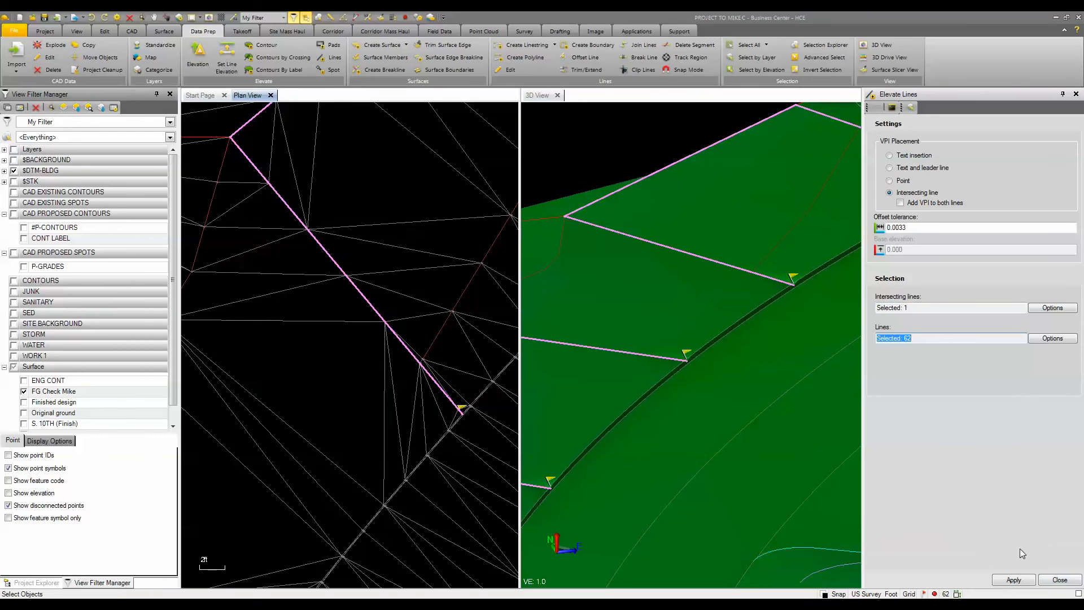
left_click(1012, 579)
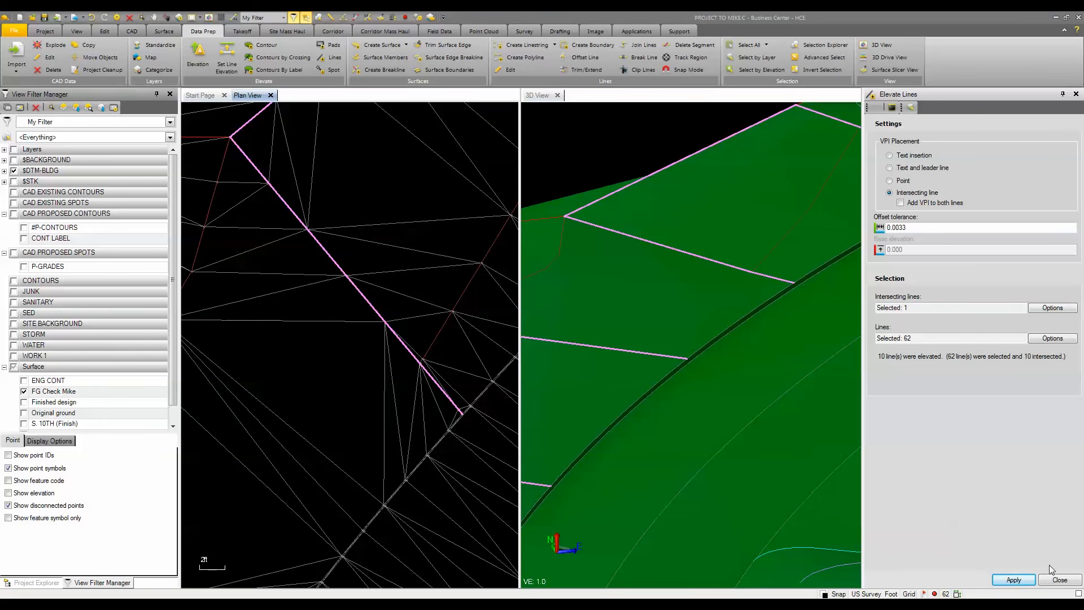
Close the Elevate Lines settings pane.
left_click(1059, 580)
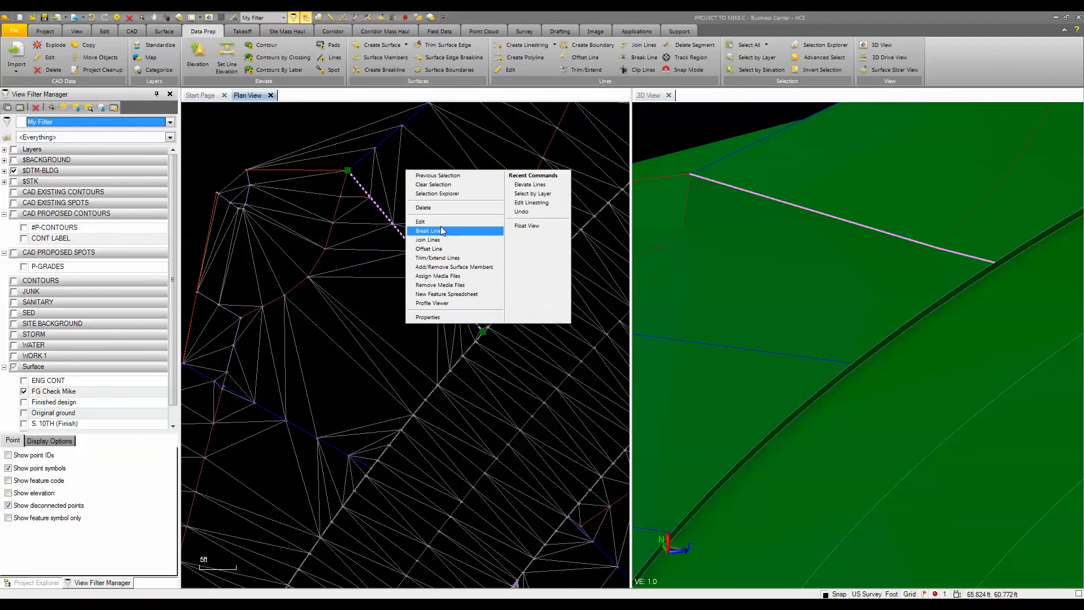
Edit another driveway linestring and step to its end point, reading 950.835 from start 951.500.
left_click(421, 221)
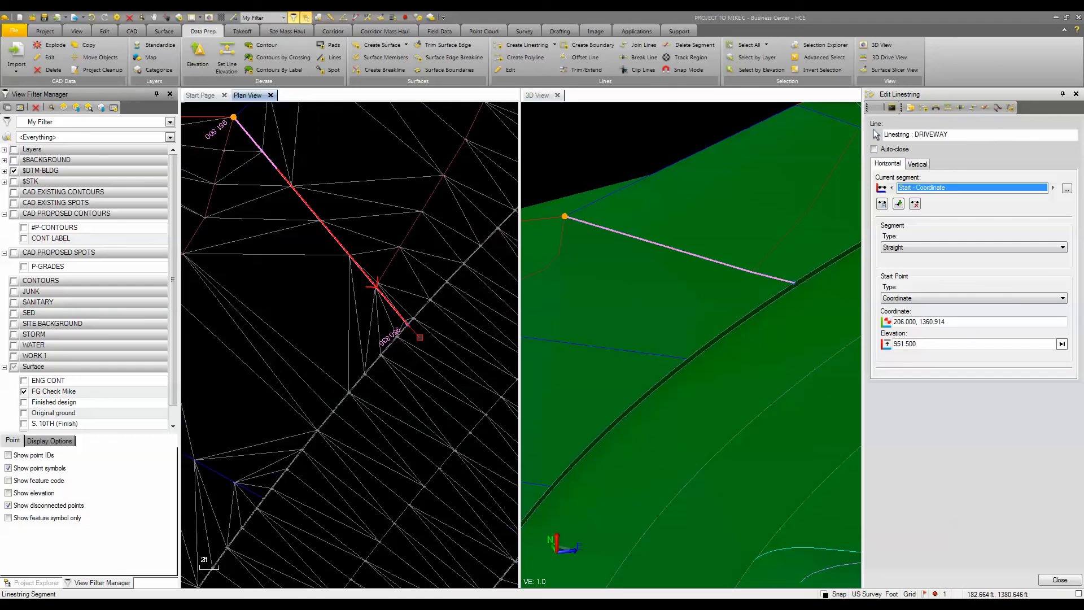
left_click(1053, 187)
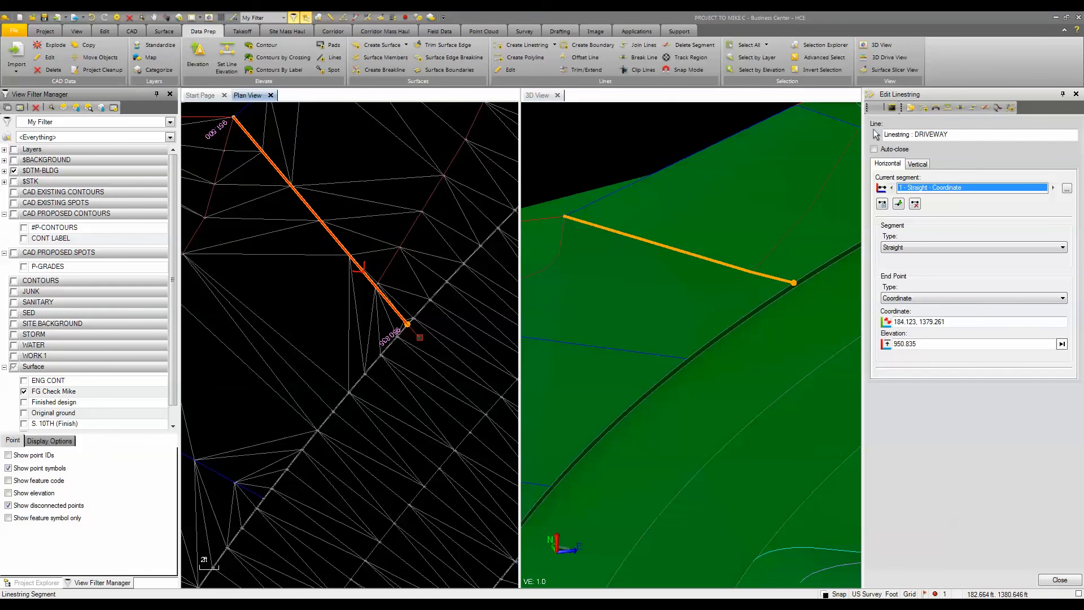
scroll("down", 3)
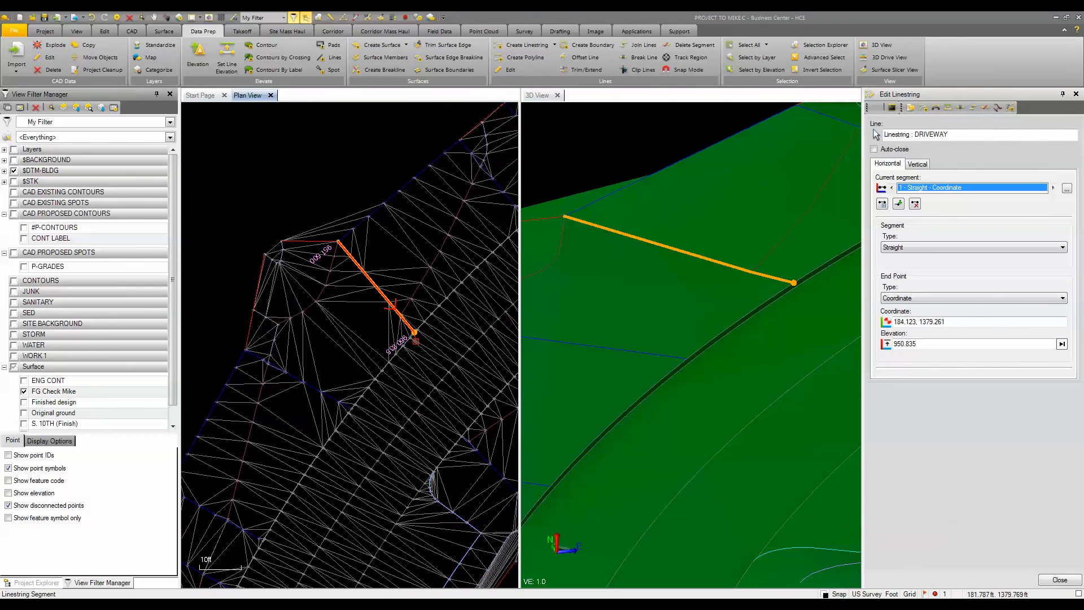